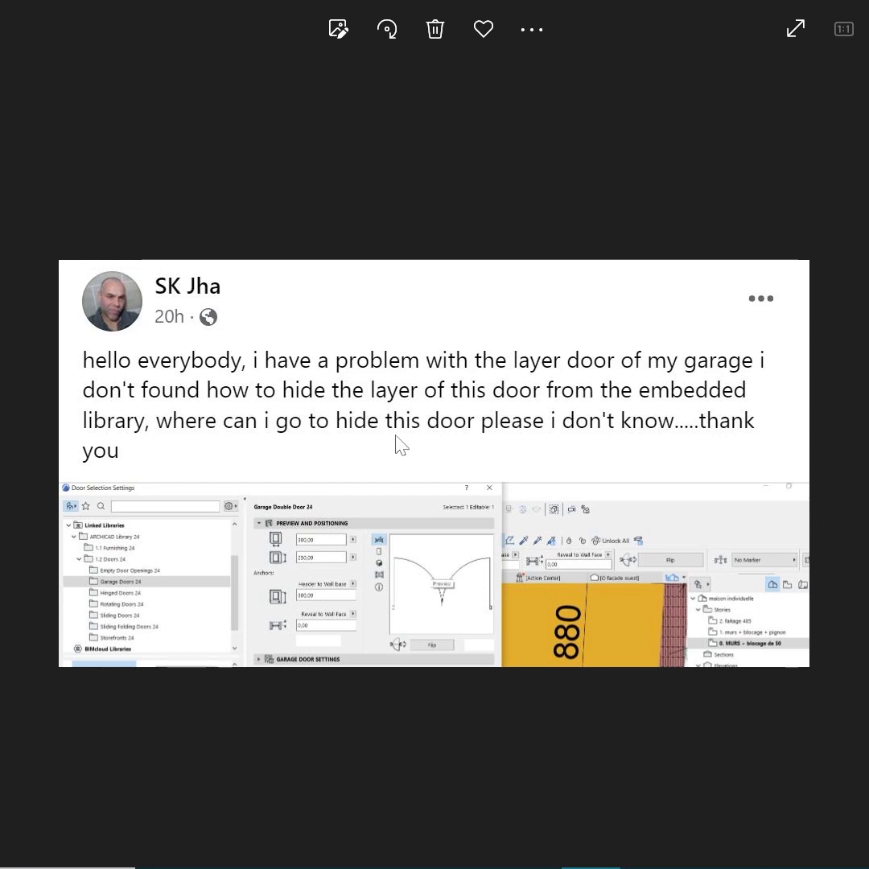
pyautogui.moveTo(496, 443)
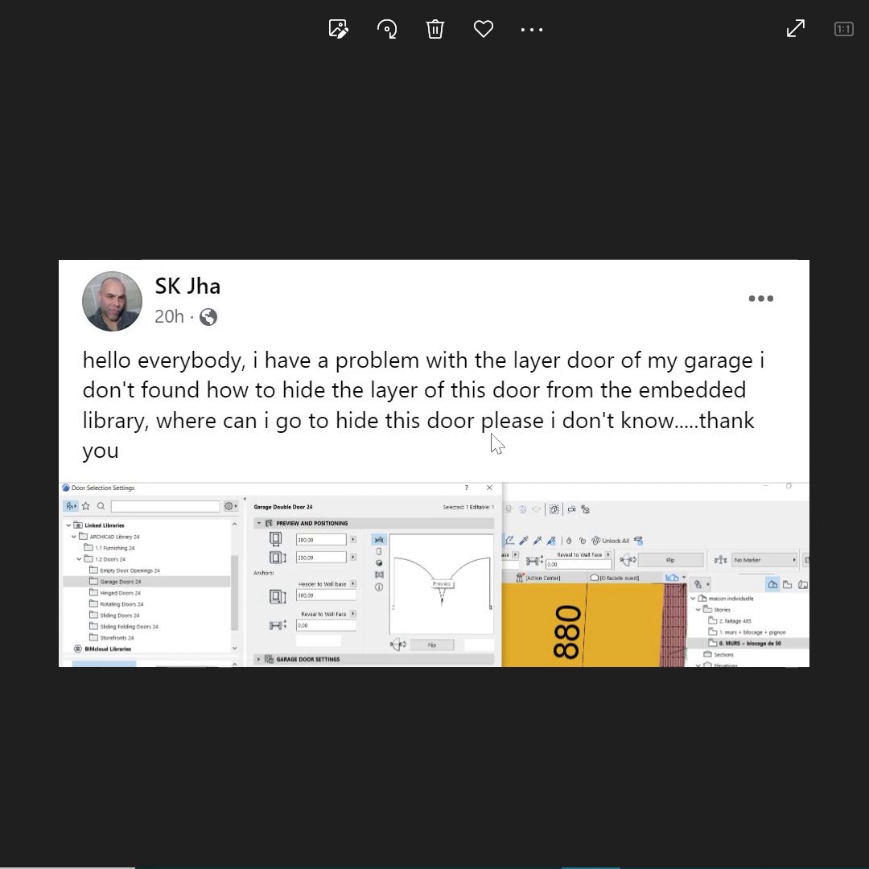
pyautogui.moveTo(434, 576)
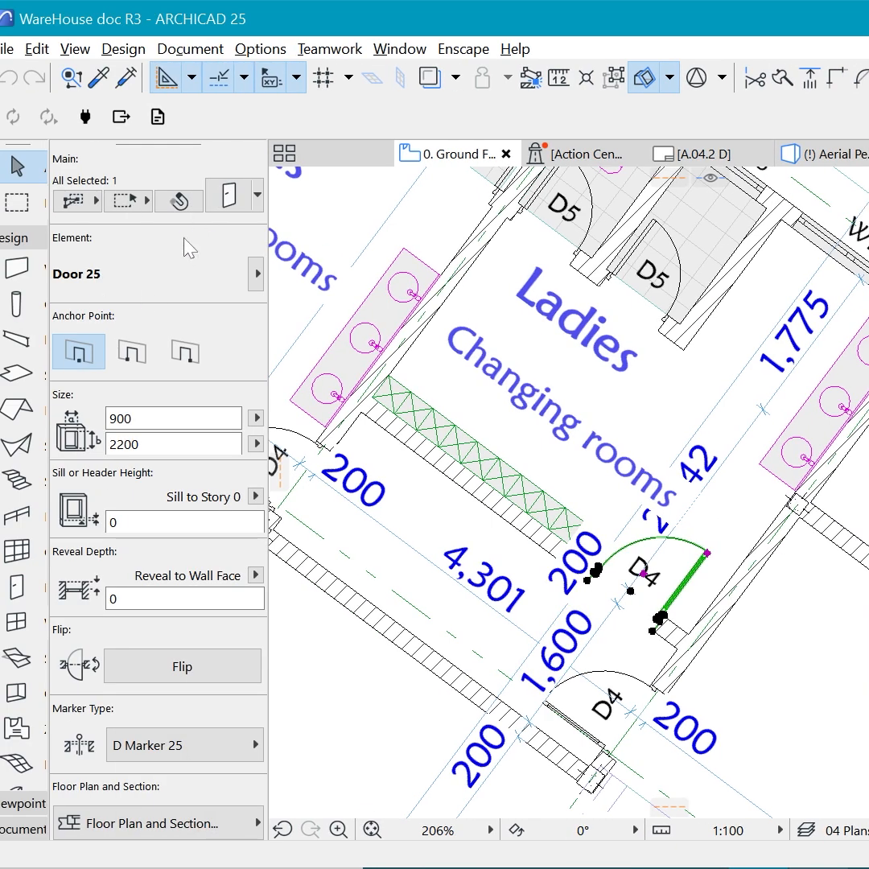
# Step: Show the saved model view combinations under Document > Model View, with Building Plans active
pyautogui.write('800')
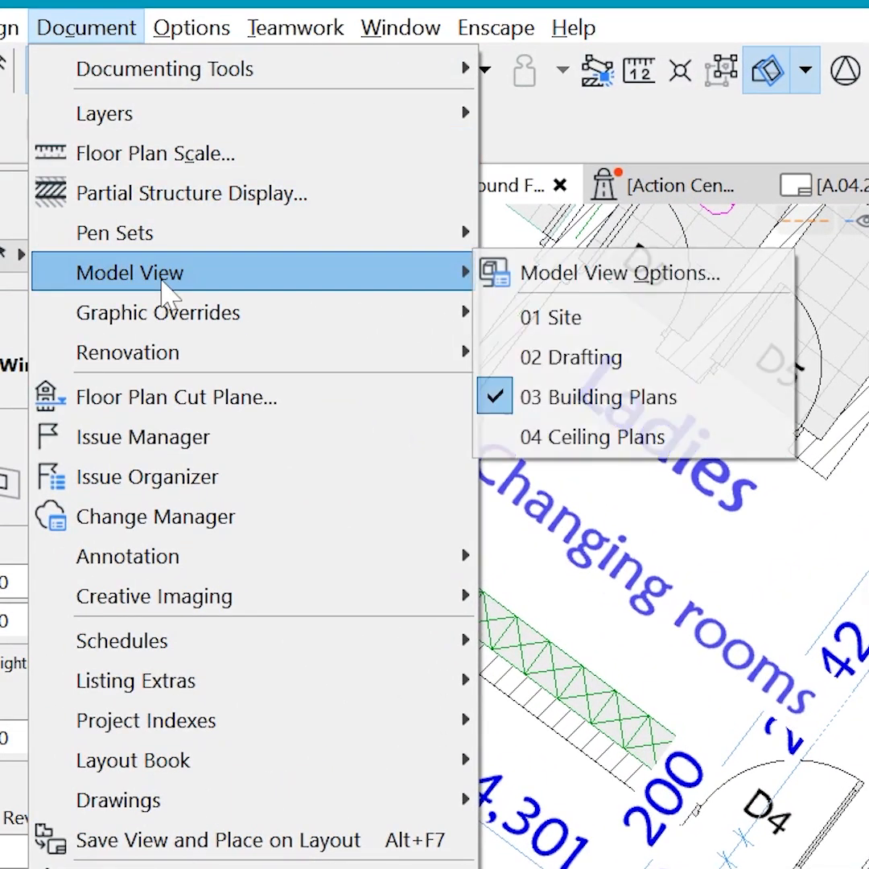
# Step: Apply the 01 Site model view combination so the changing-room doors disappear
pyautogui.click(550, 316)
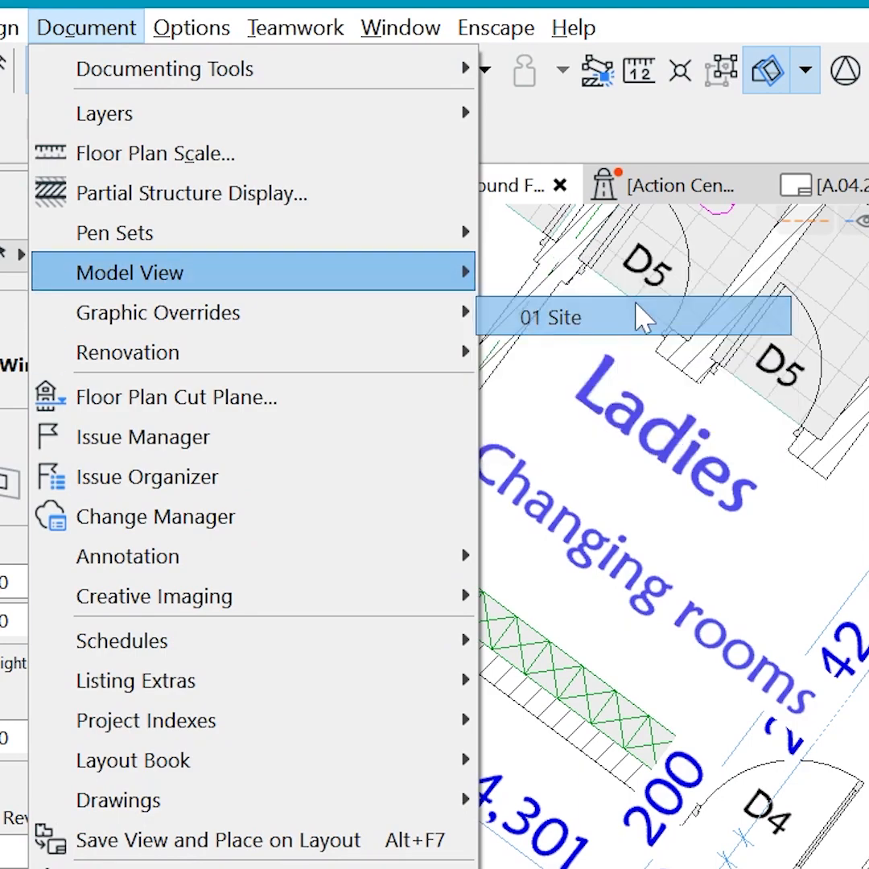
pyautogui.click(551, 316)
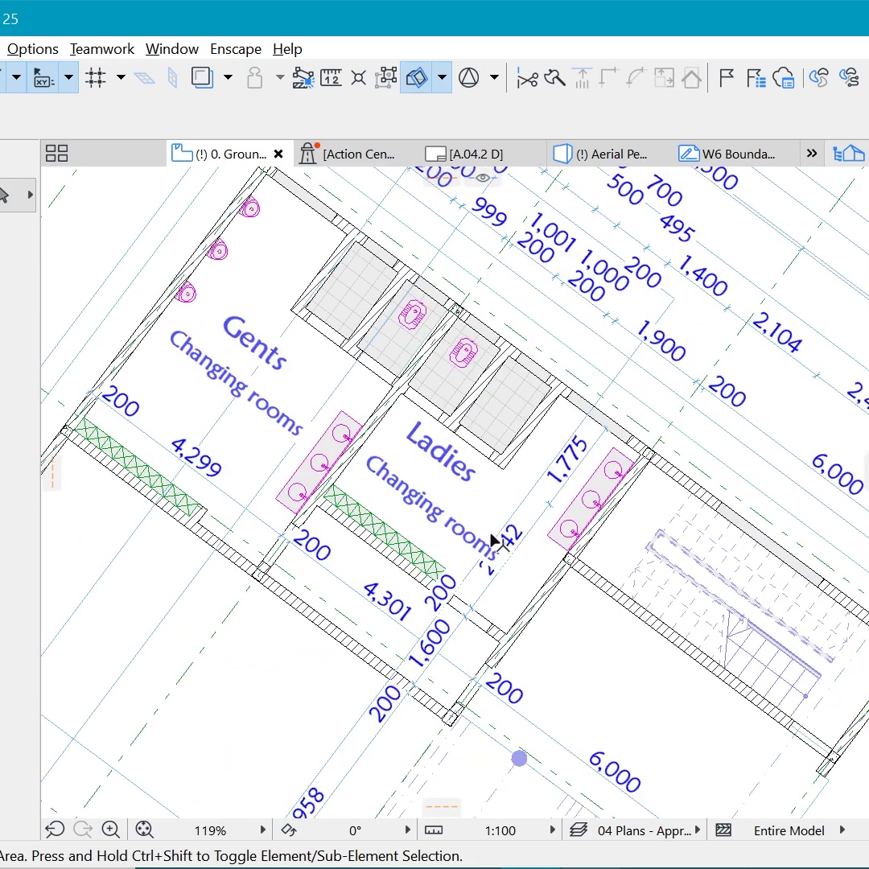
pyautogui.moveTo(507, 309)
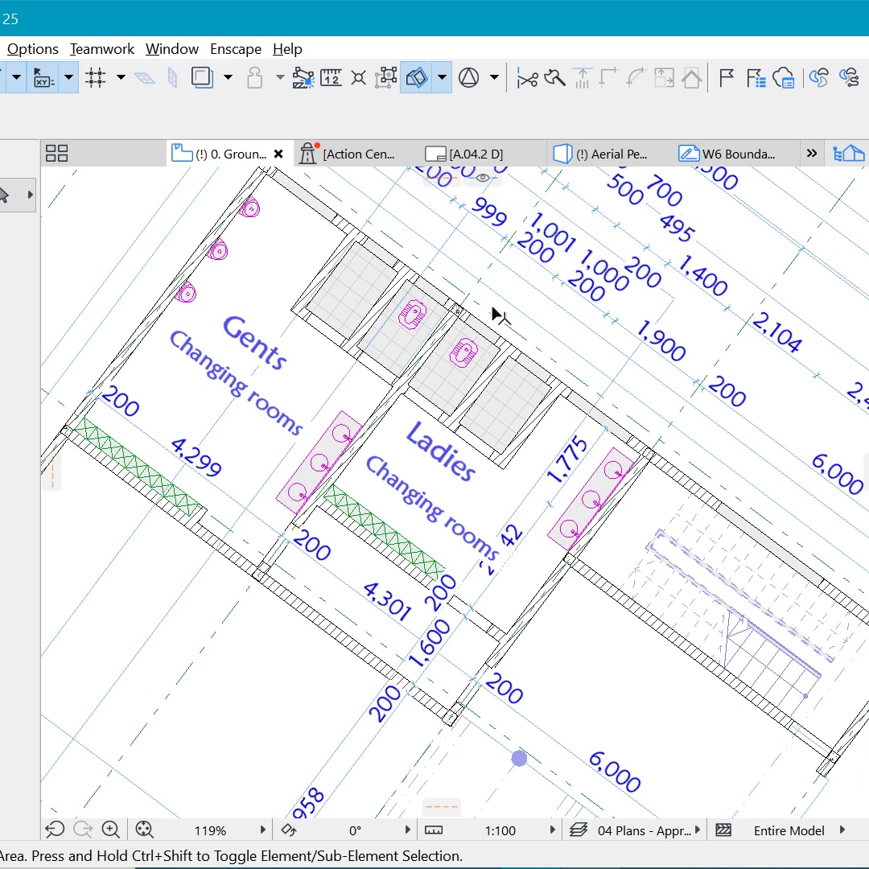
pyautogui.moveTo(499, 314)
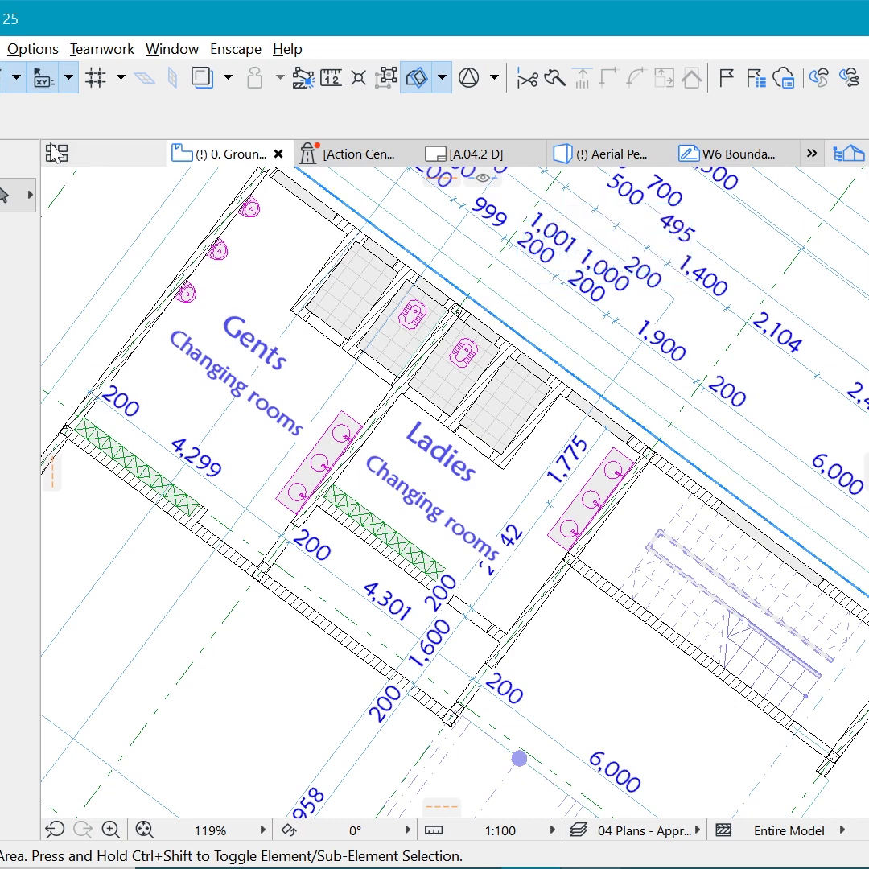
# Step: Apply the 02 Drafting model view combination from the Document menu
pyautogui.click(68, 49)
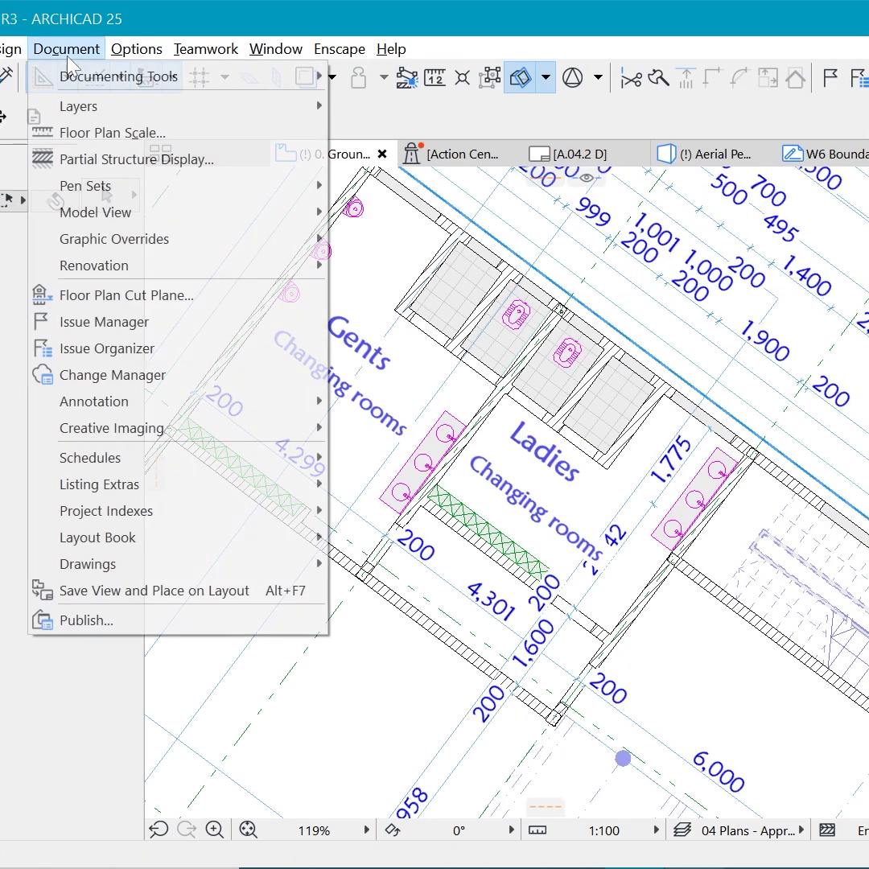
pyautogui.moveTo(97, 212)
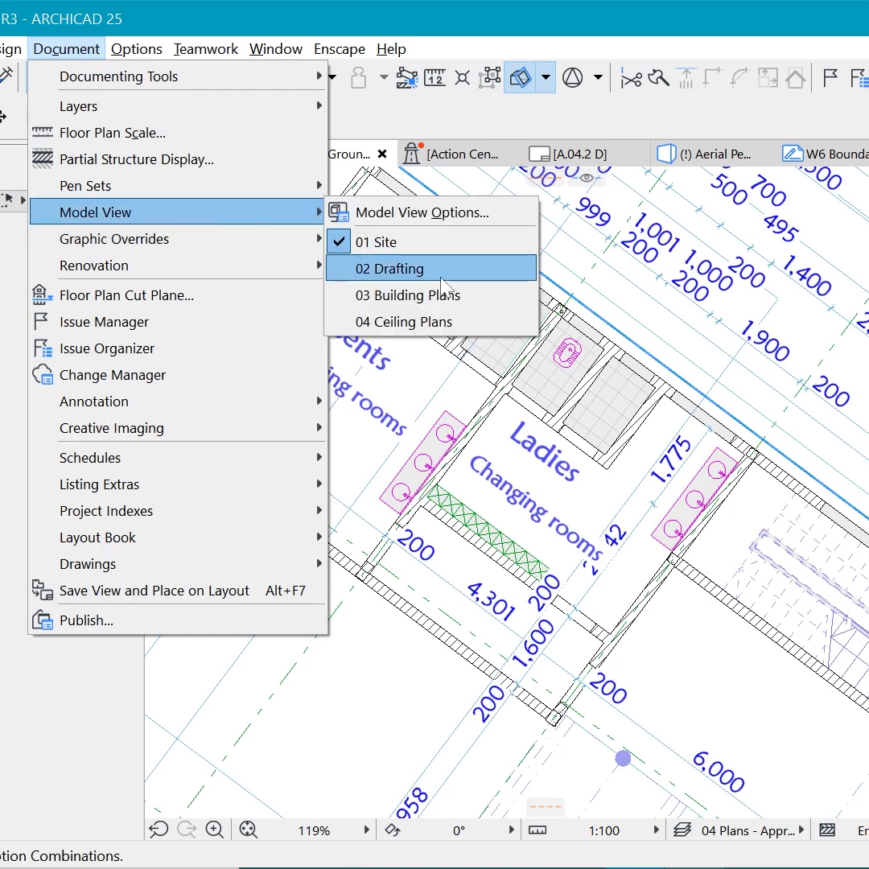
pyautogui.click(409, 267)
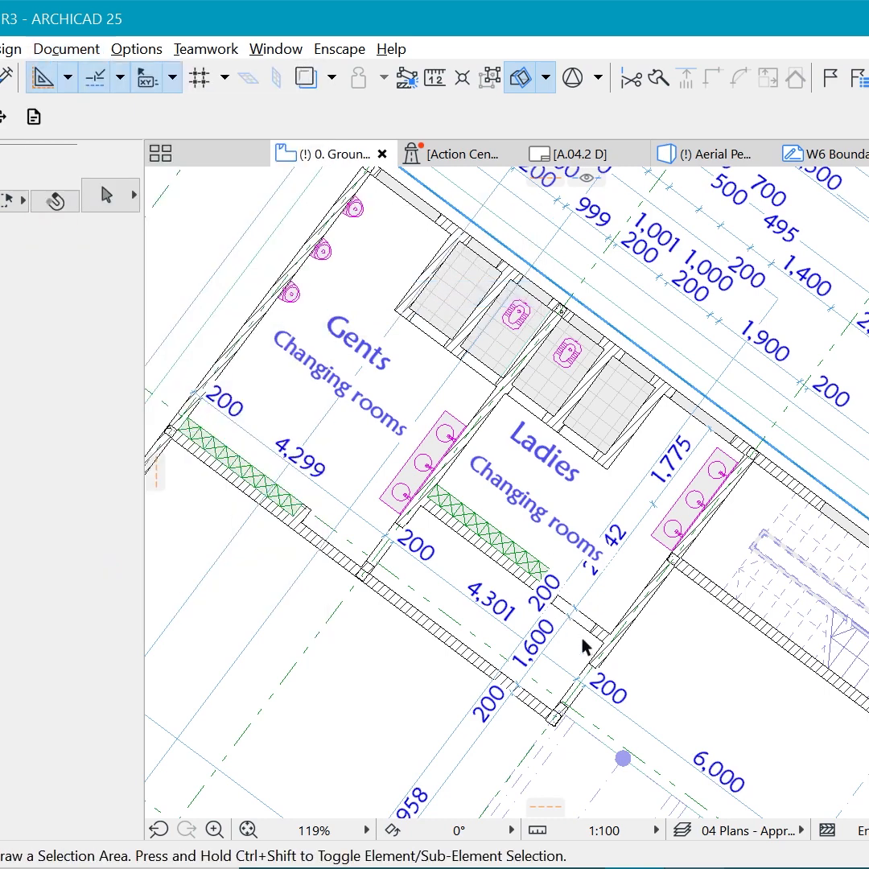